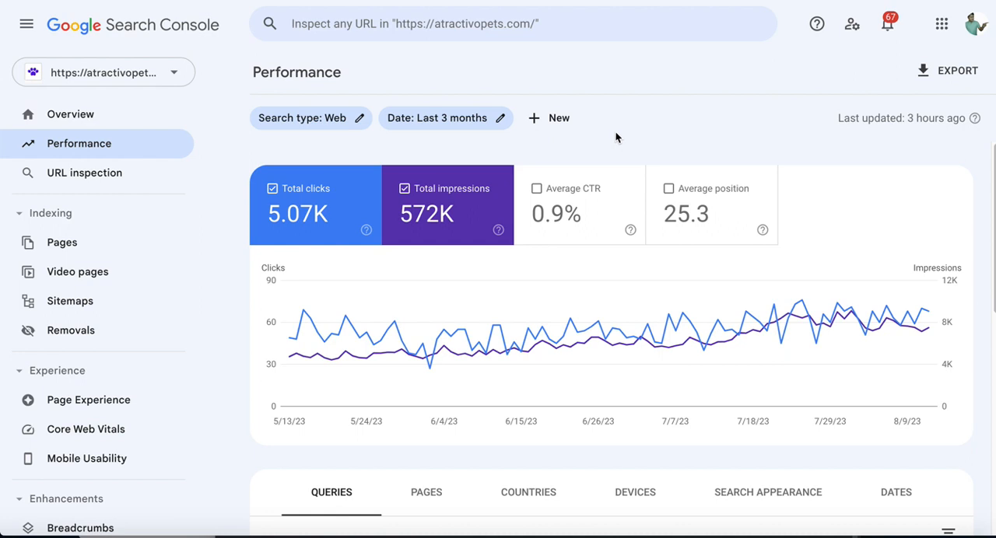
mouse_move(482, 70)
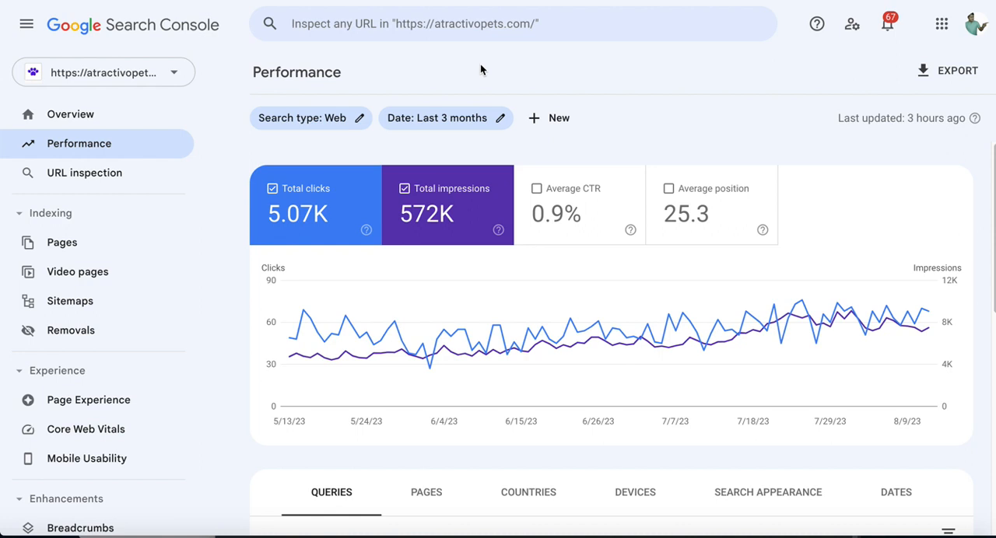
mouse_move(470, 71)
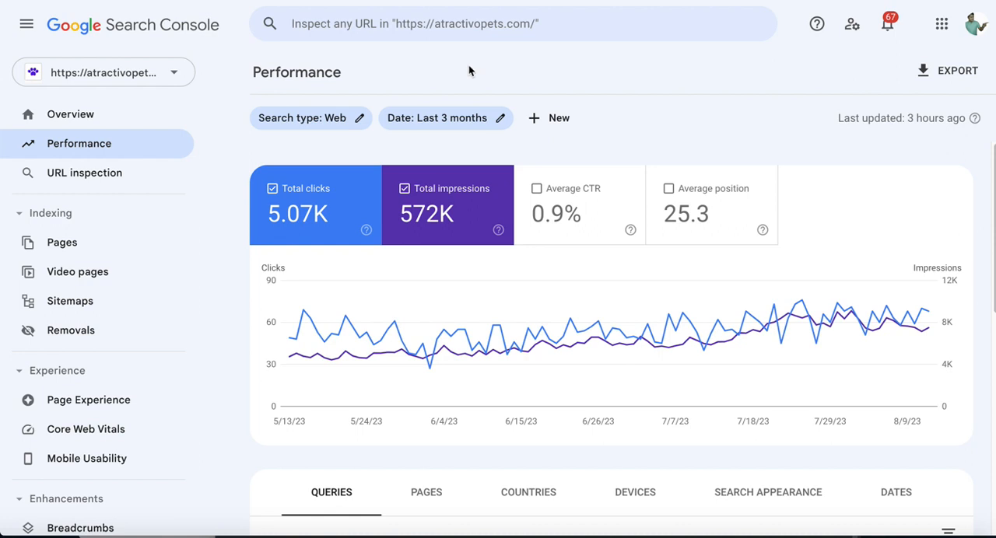
mouse_move(458, 63)
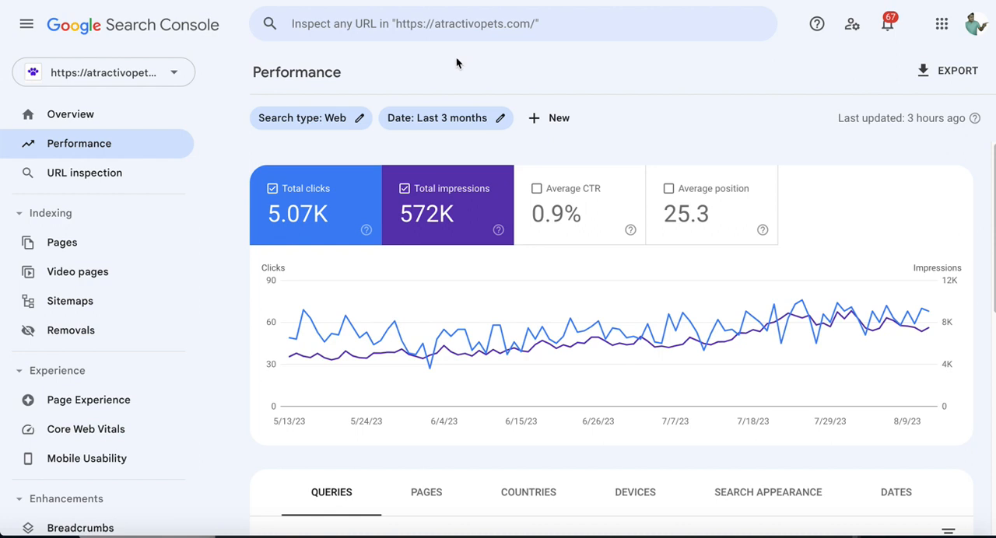
mouse_move(417, 73)
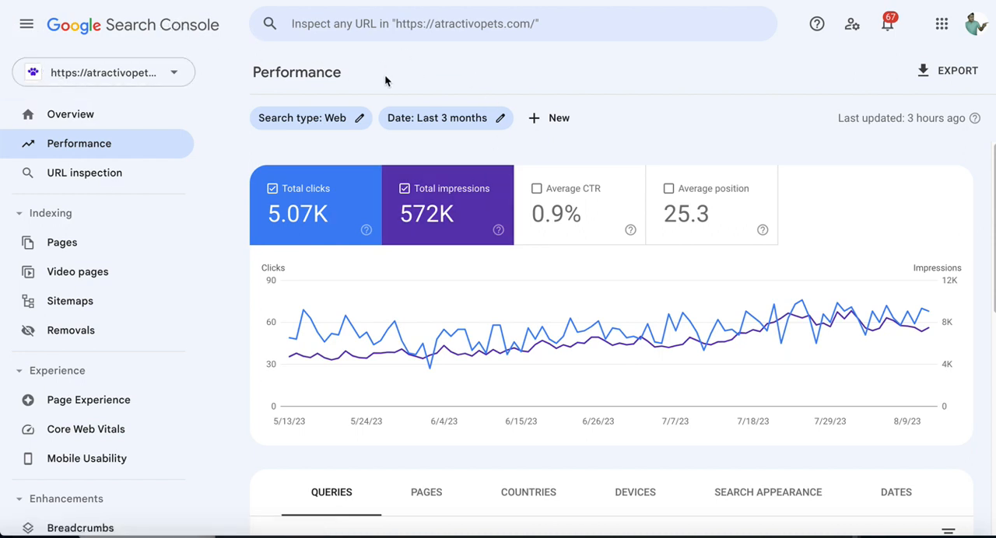
mouse_move(382, 83)
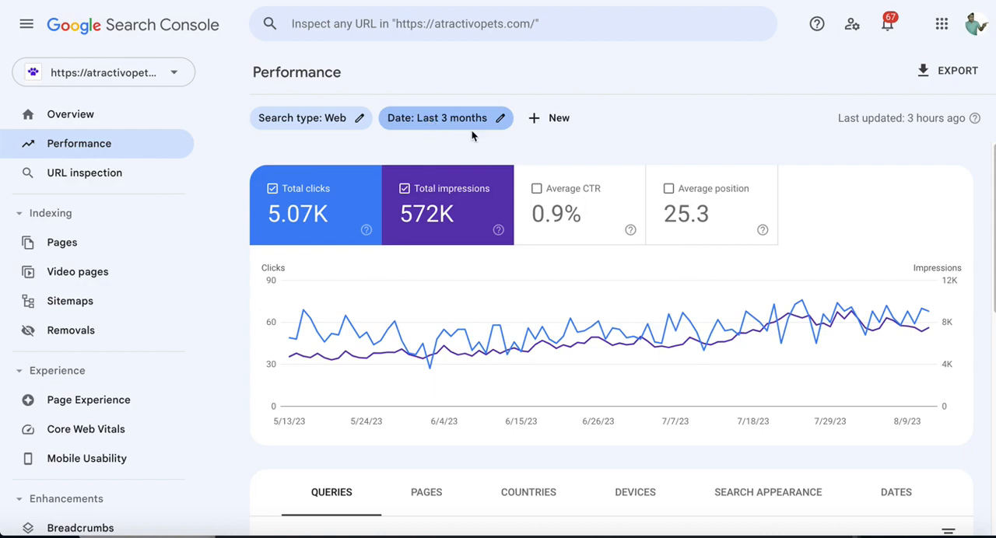
Keep the last 3 months date range and start a new Query filter.
left_click(438, 118)
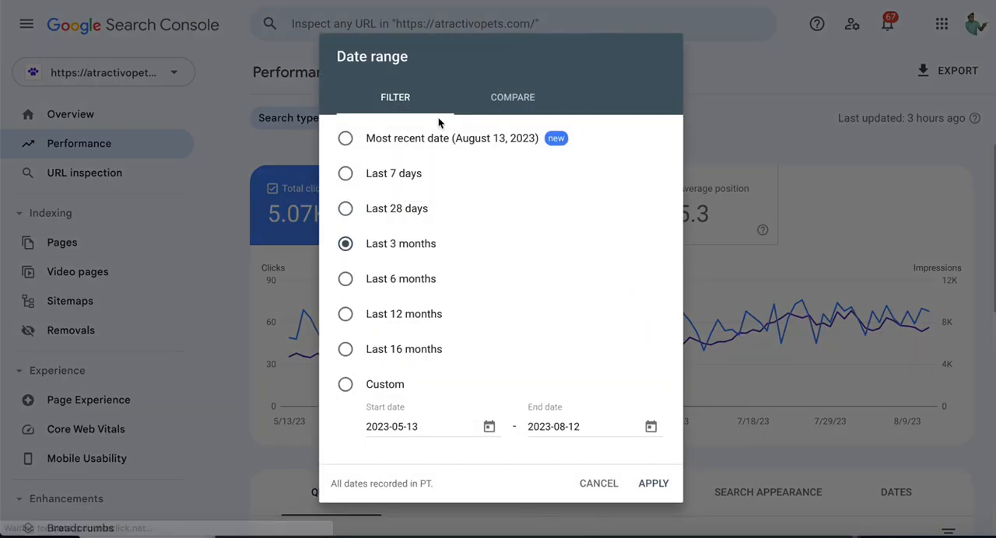
mouse_move(420, 260)
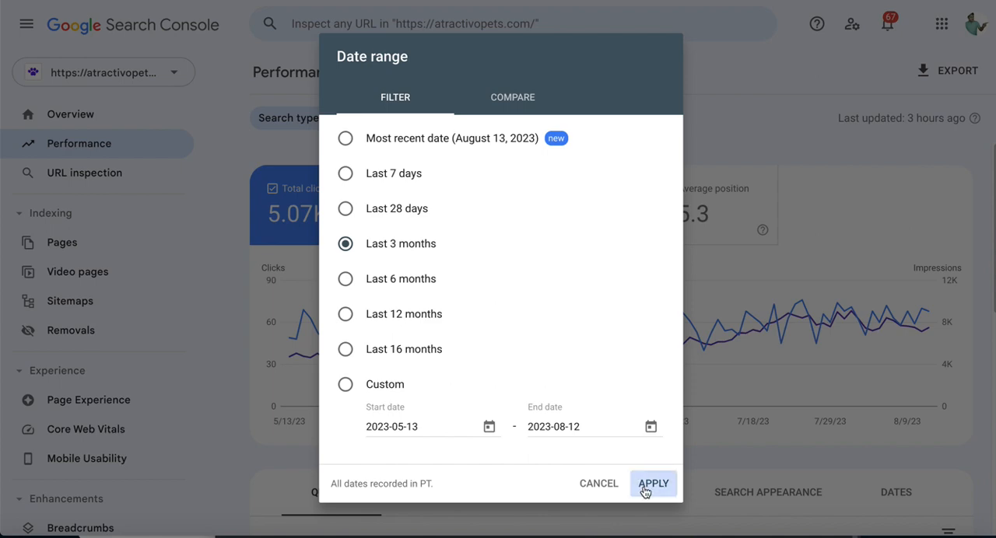
left_click(653, 483)
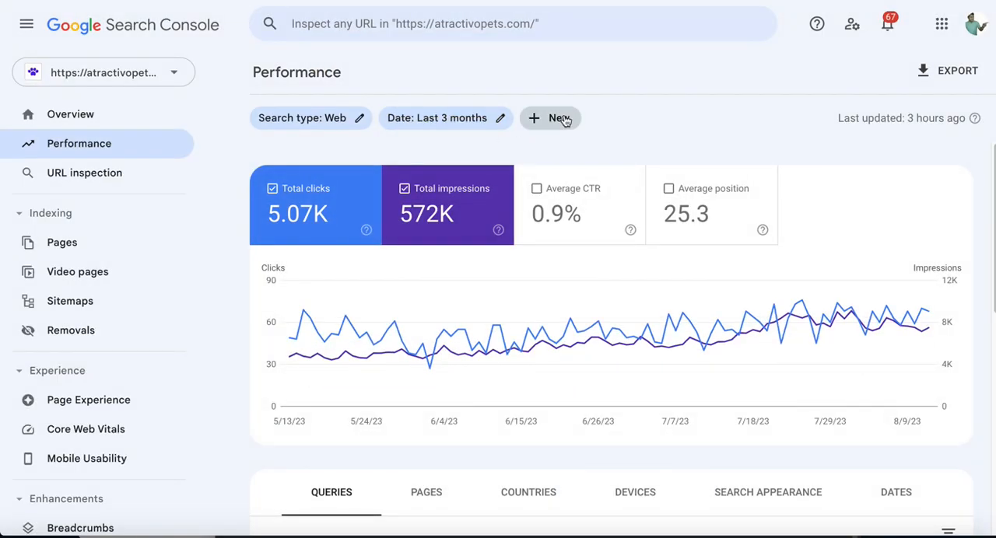
left_click(550, 118)
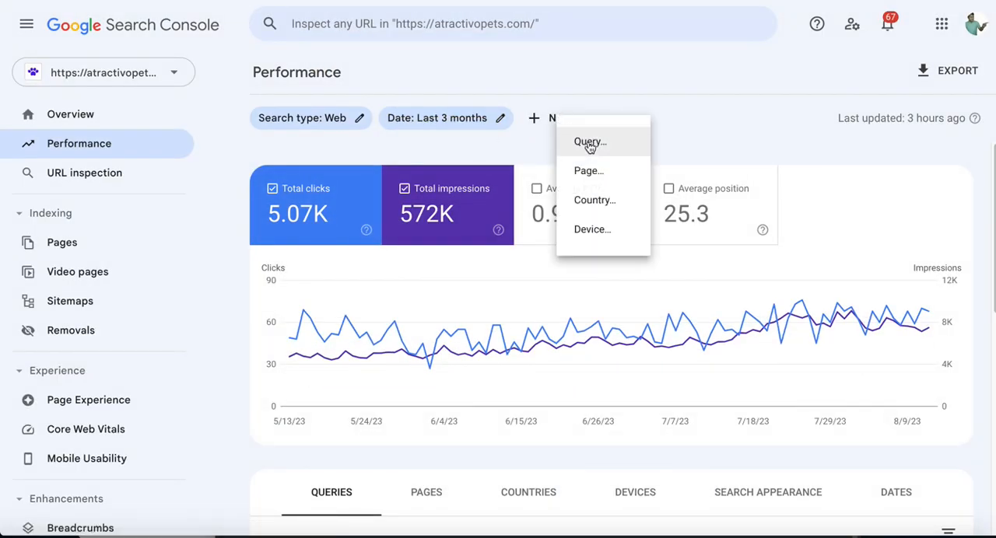
left_click(589, 141)
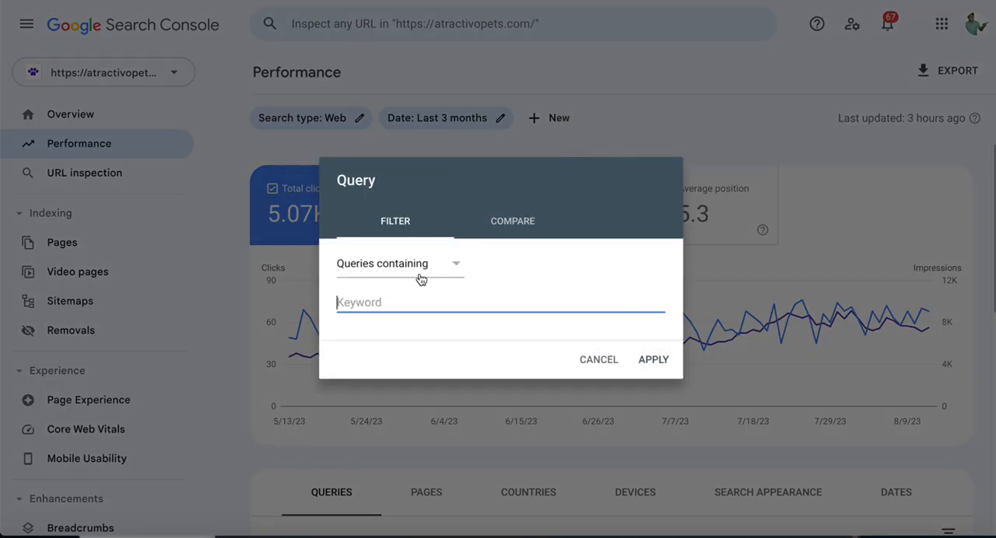
Set the query filter type to Custom (regex) and focus the expression field.
left_click(399, 263)
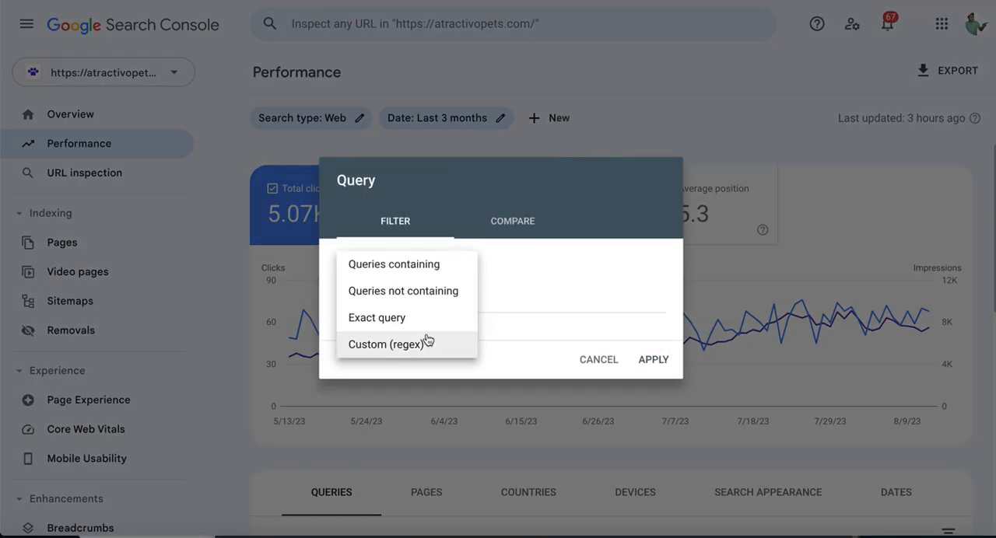
left_click(386, 344)
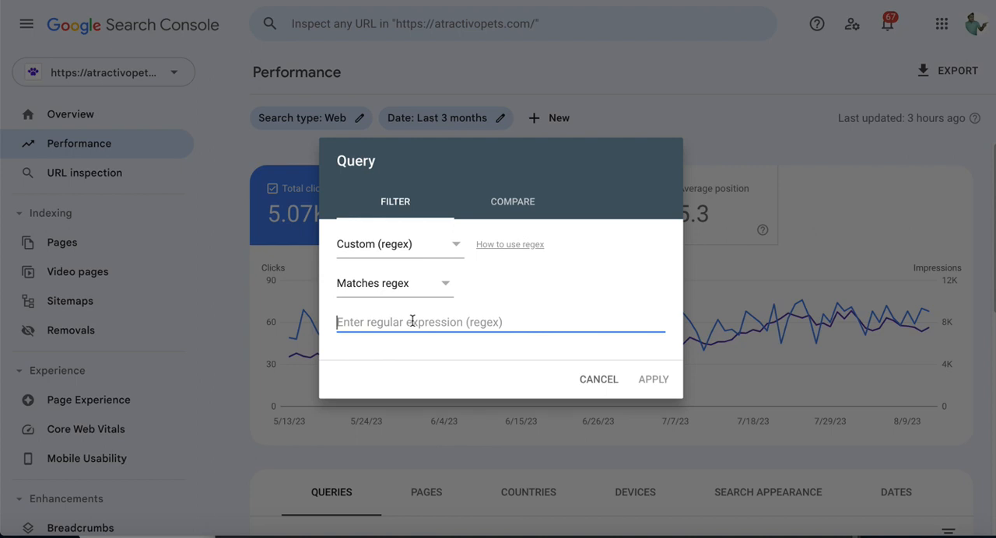
mouse_move(415, 399)
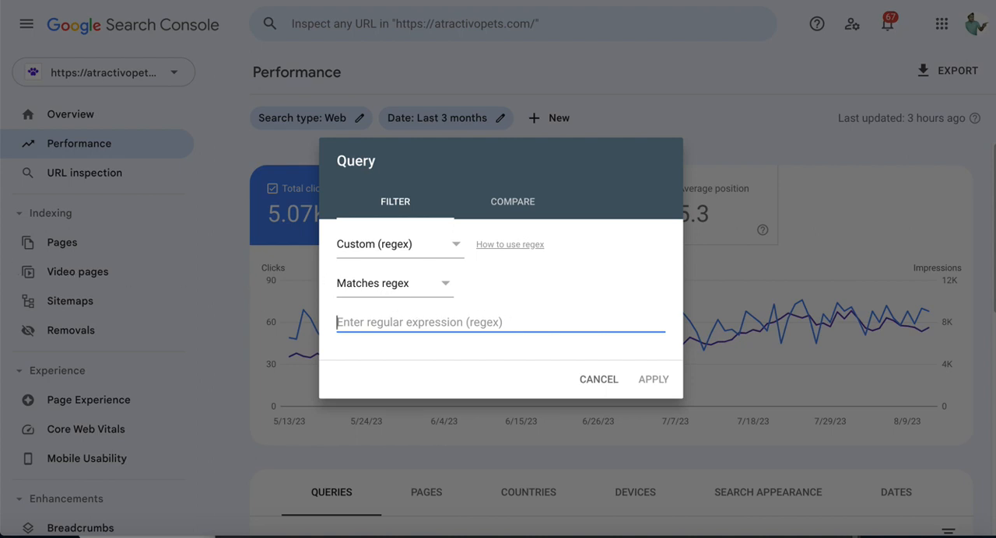
left_click(500, 322)
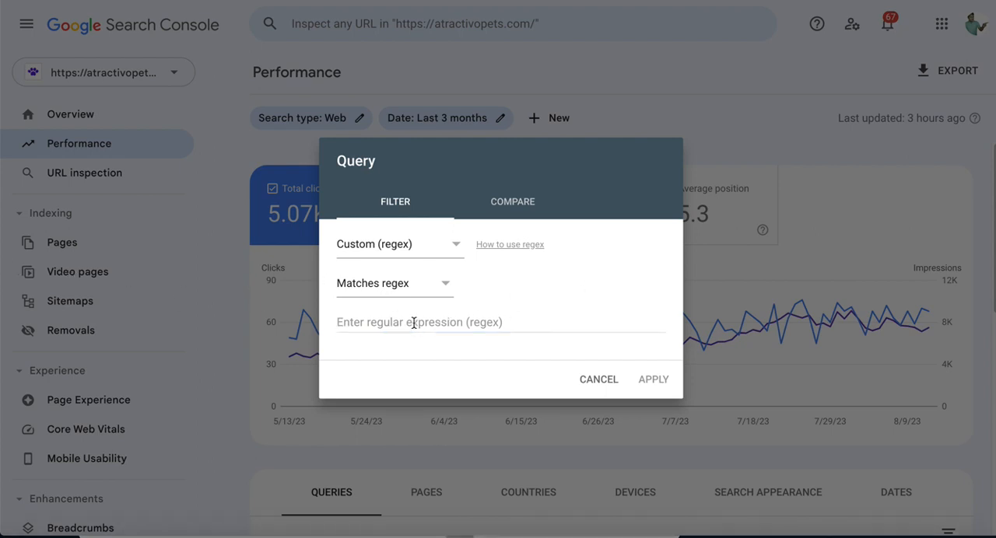
left_click(500, 322)
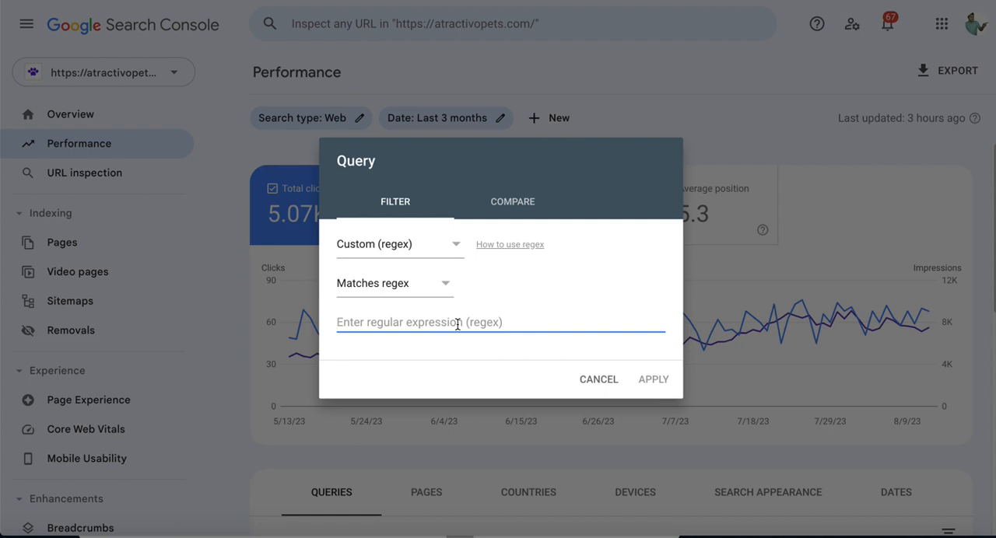
Enter the regex ^(?i)(who|what|where|when|why|how|can|do|is|are)|(\b\w+\b\s+){7,} as the query filter.
type("(who|what|where|when|why|how|can|do|is|are)|(\\b\\w+\\b\\s+){7,}")
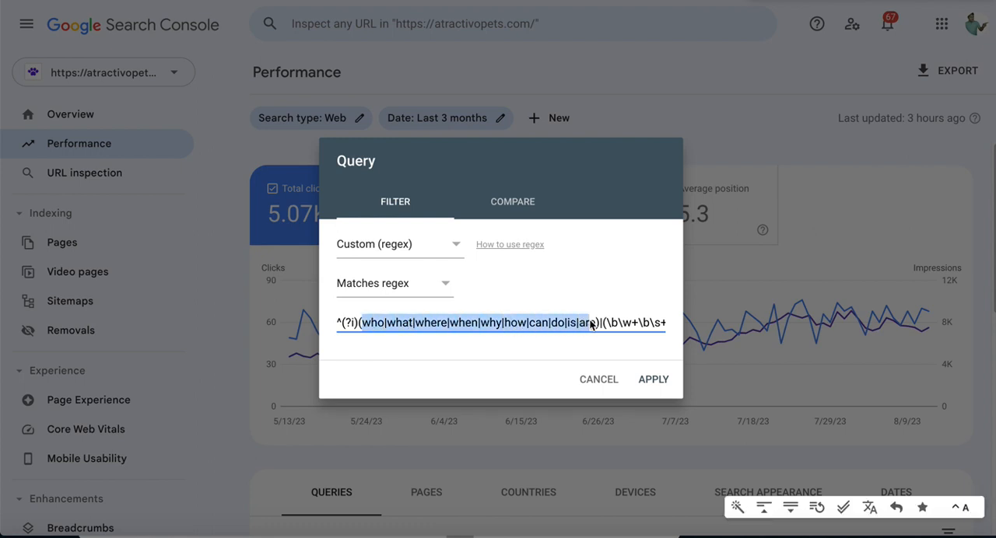
left_click(489, 322)
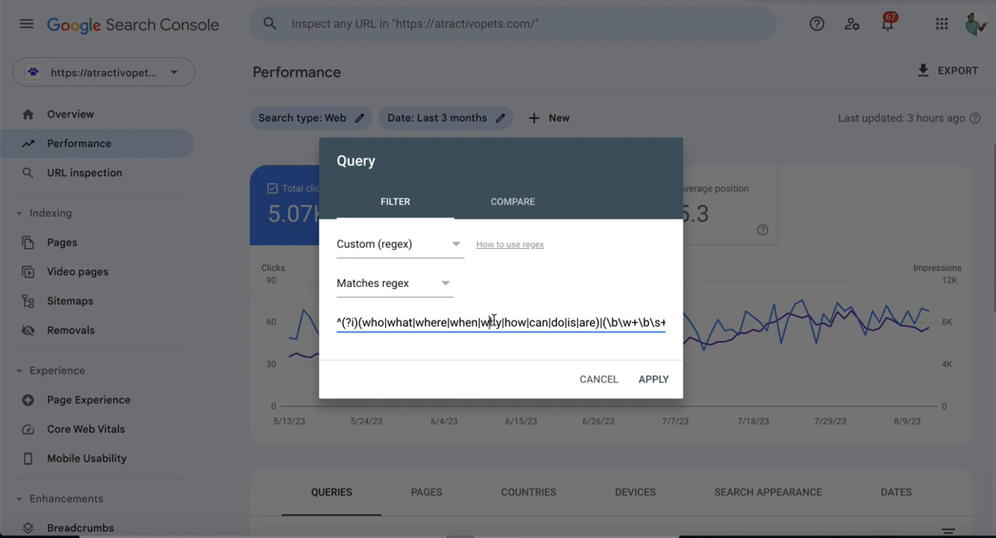
mouse_move(591, 322)
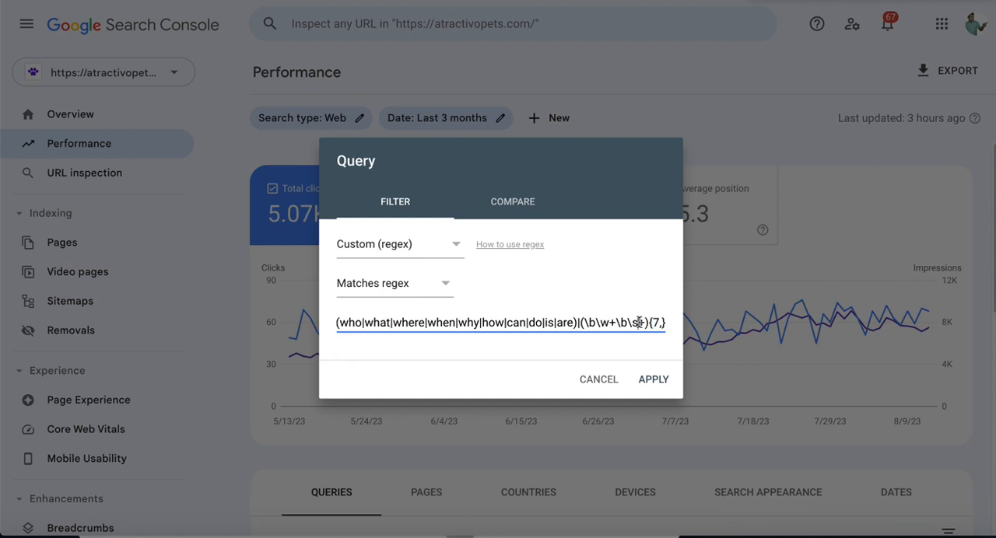
mouse_move(639, 323)
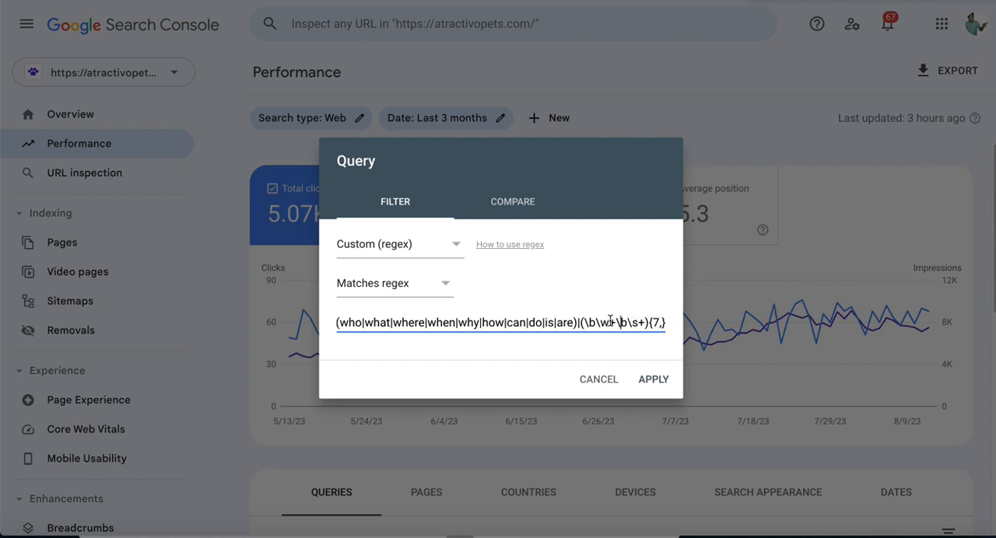
mouse_move(653, 322)
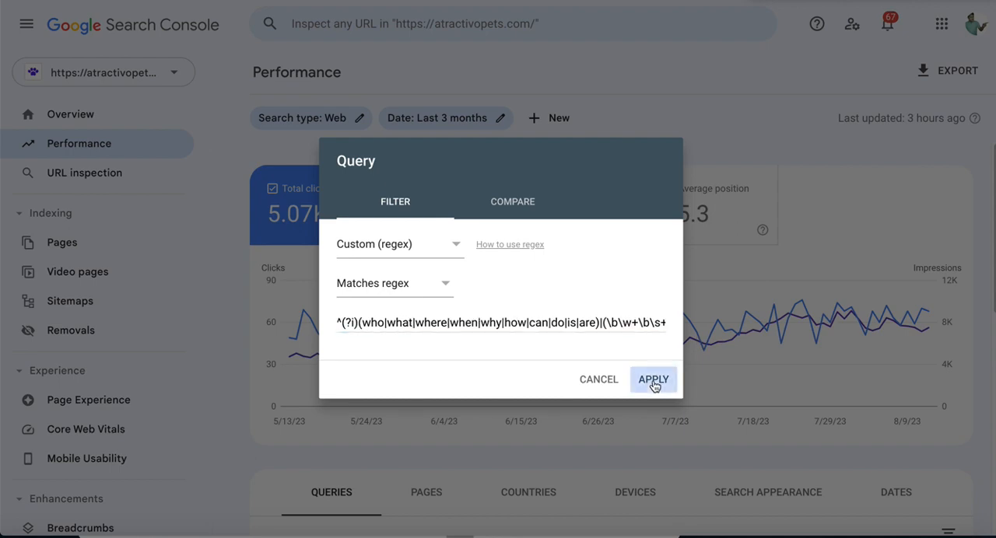
Apply the regex query filter, narrowing results to 704 clicks and 215K impressions.
left_click(653, 379)
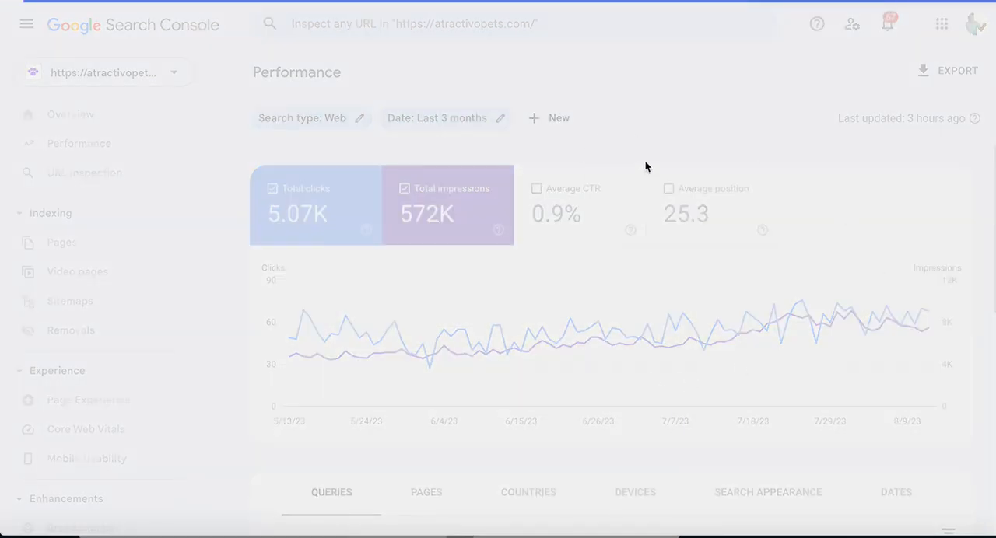
left_click(558, 117)
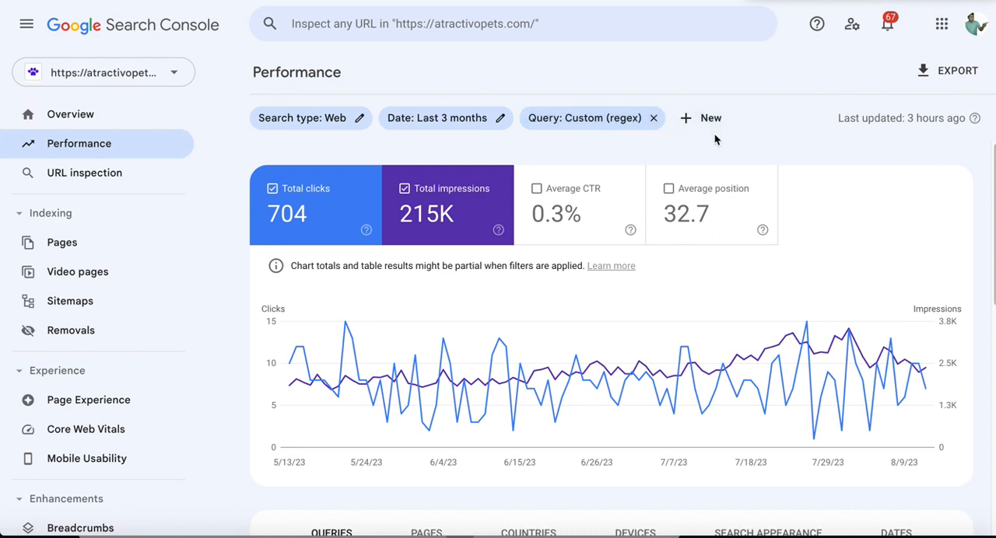
scroll("down", 3)
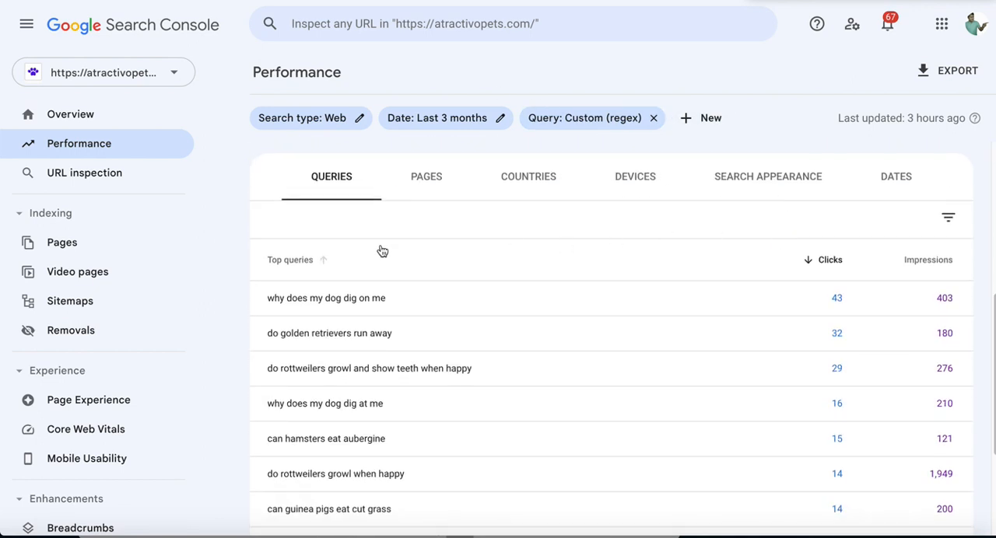
mouse_move(781, 230)
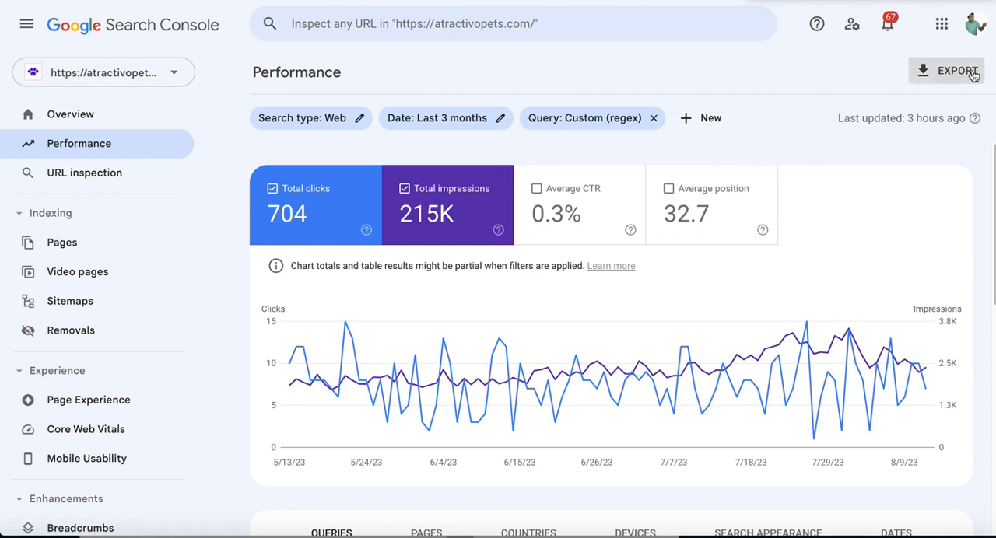
Export the filtered query data to a new Google Sheets spreadsheet and review the Clicks.
left_click(957, 70)
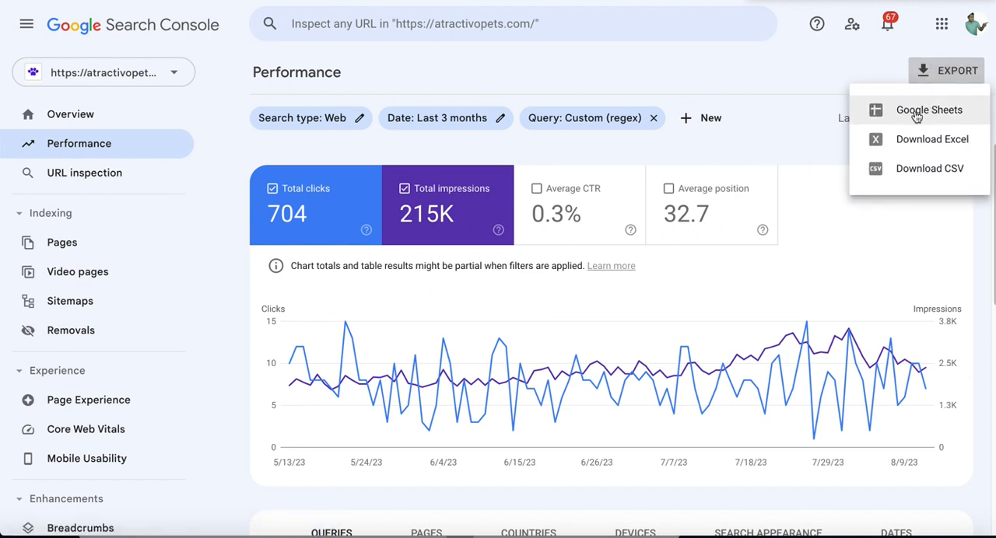
left_click(929, 110)
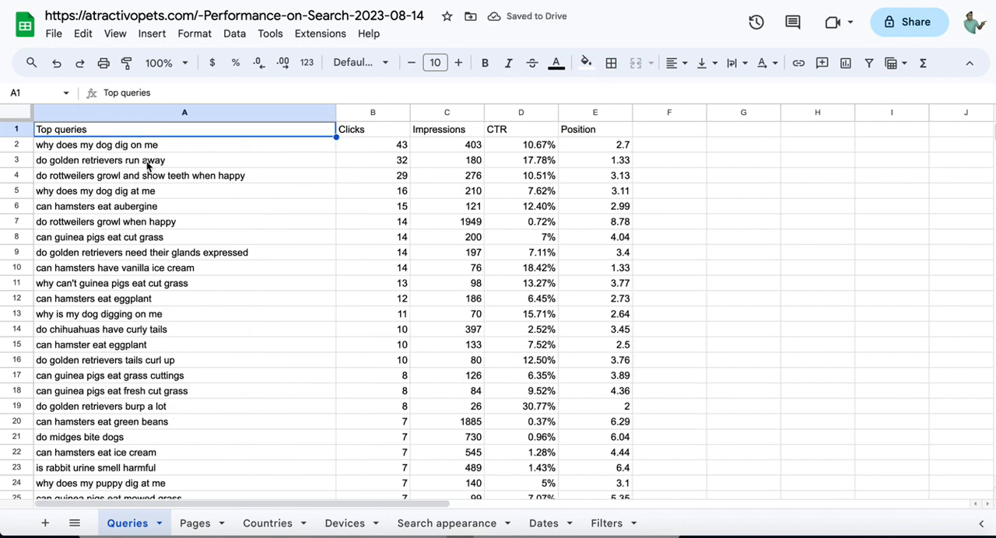
left_click(100, 160)
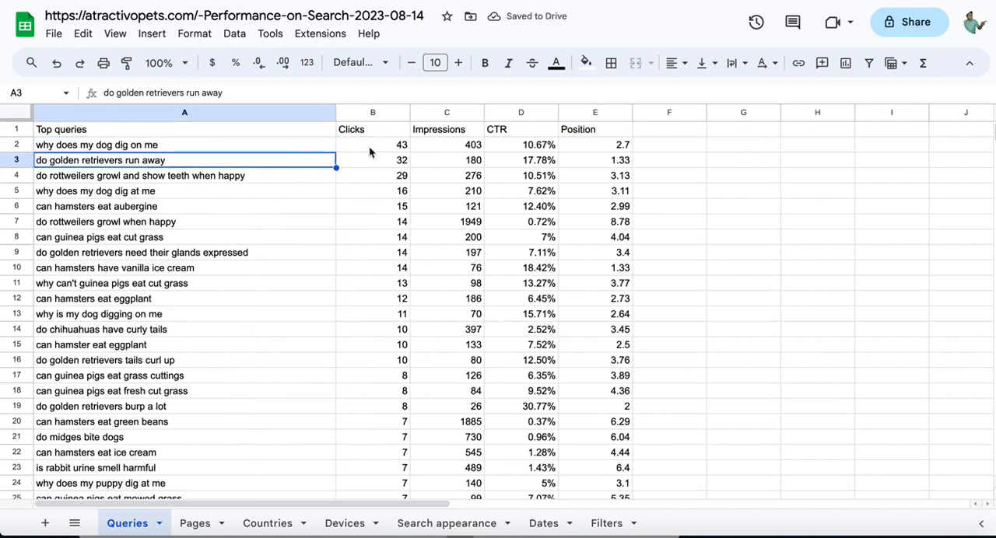
left_click(372, 144)
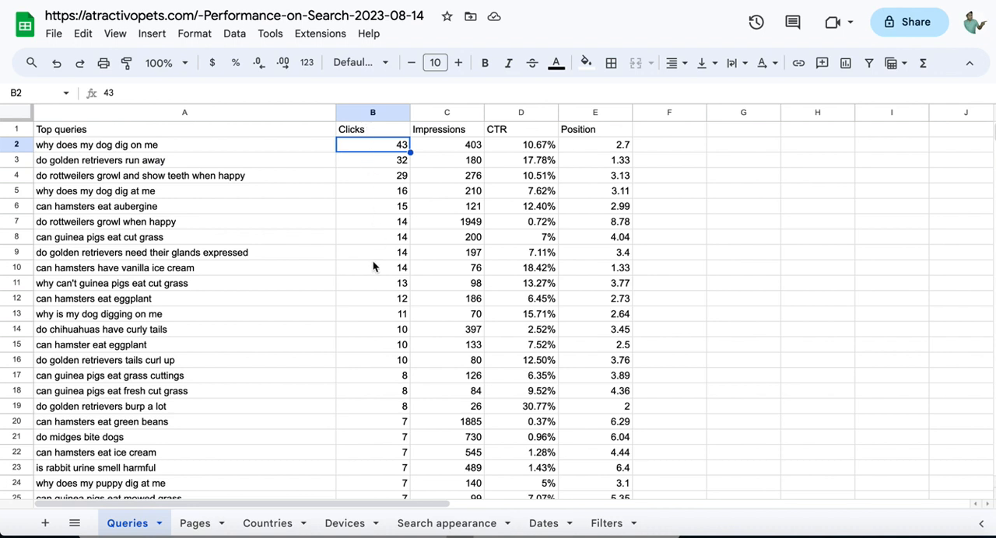
Select the Position column (E) and create a filter on the Queries sheet.
left_click(372, 252)
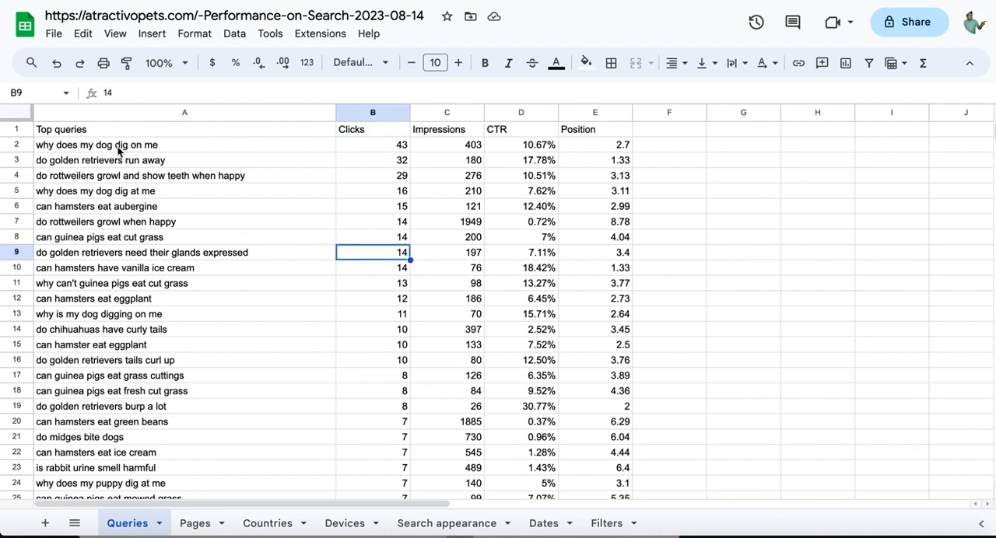
left_click(372, 160)
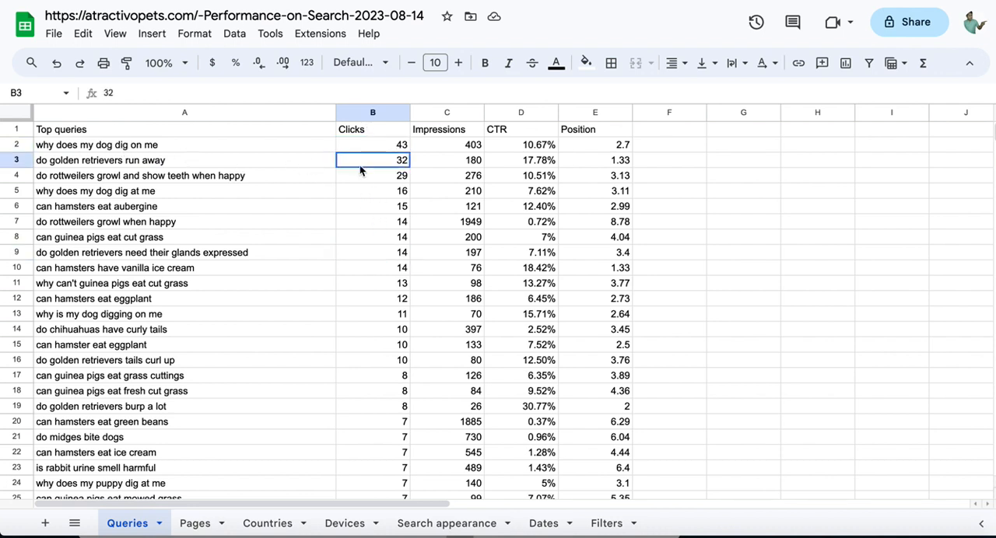
left_click(595, 159)
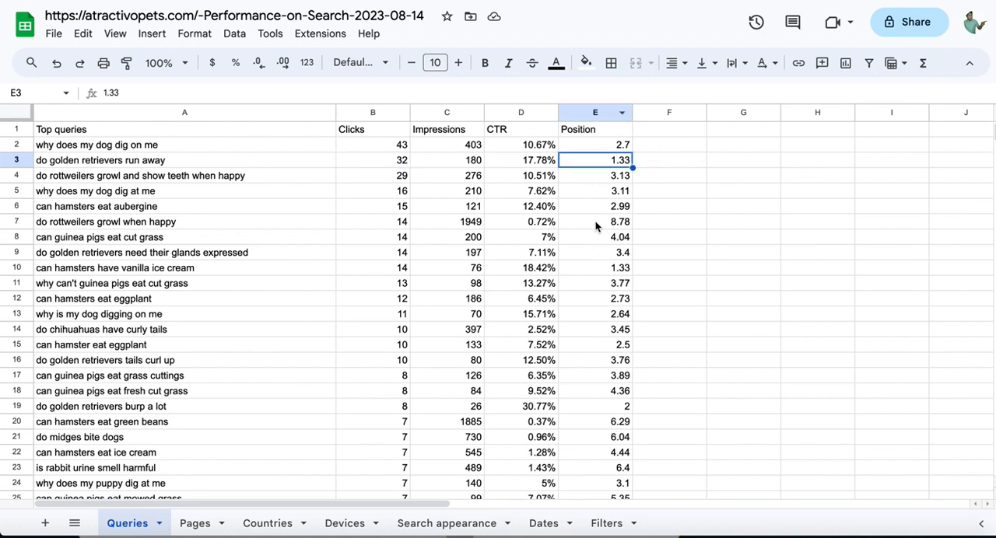
left_click(595, 113)
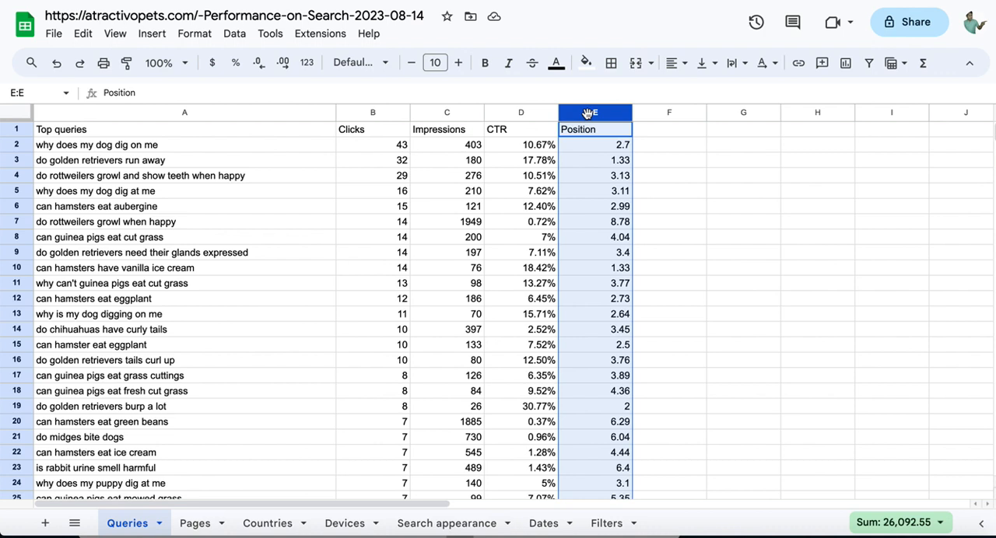
left_click(235, 33)
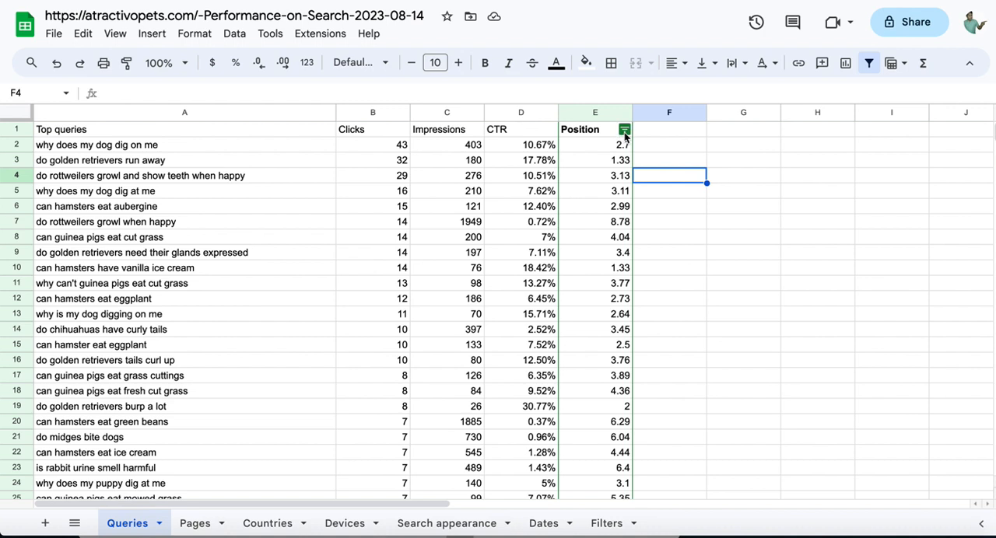
Filter Position by the condition Is between 11 and 20, leaving 100 of 1,000 rows.
left_click(624, 130)
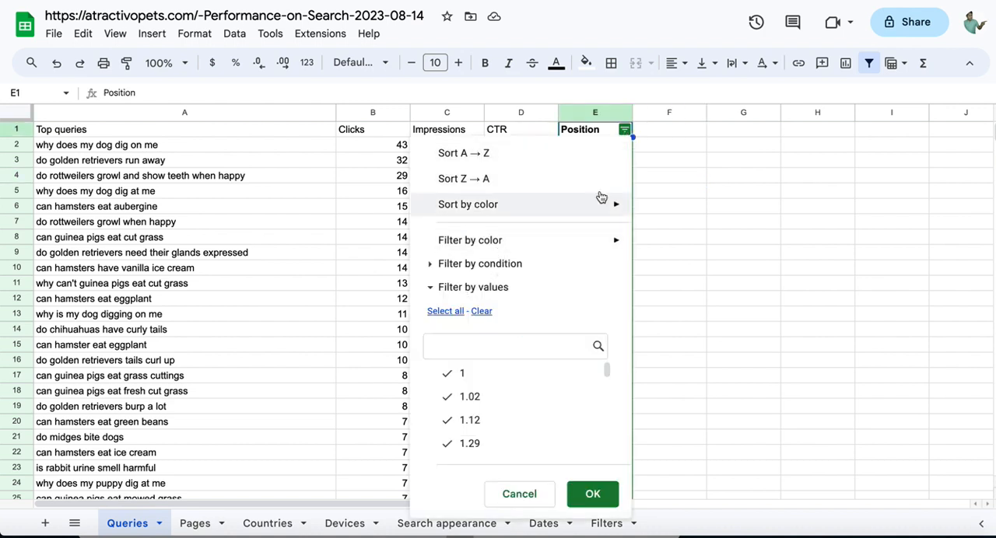
mouse_move(626, 130)
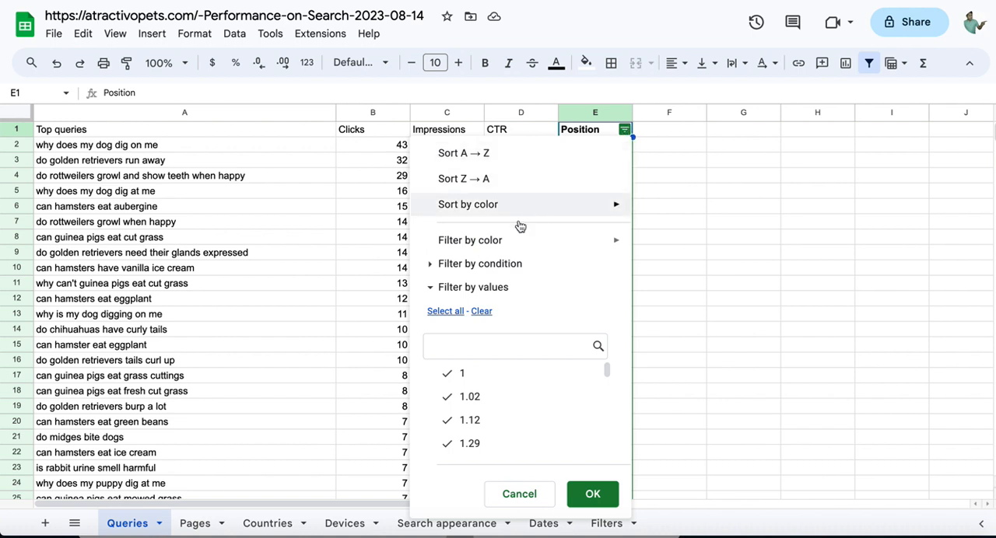
left_click(480, 264)
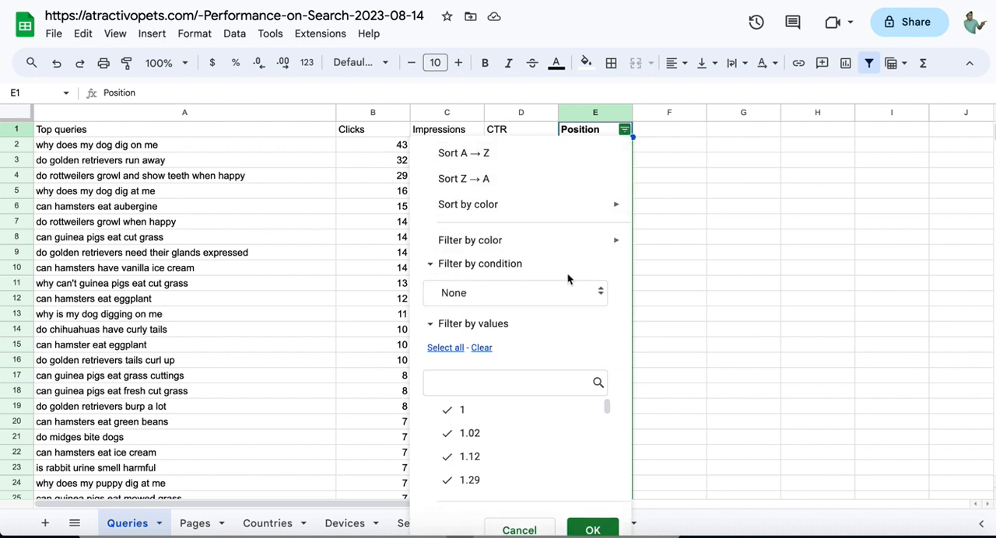
left_click(515, 292)
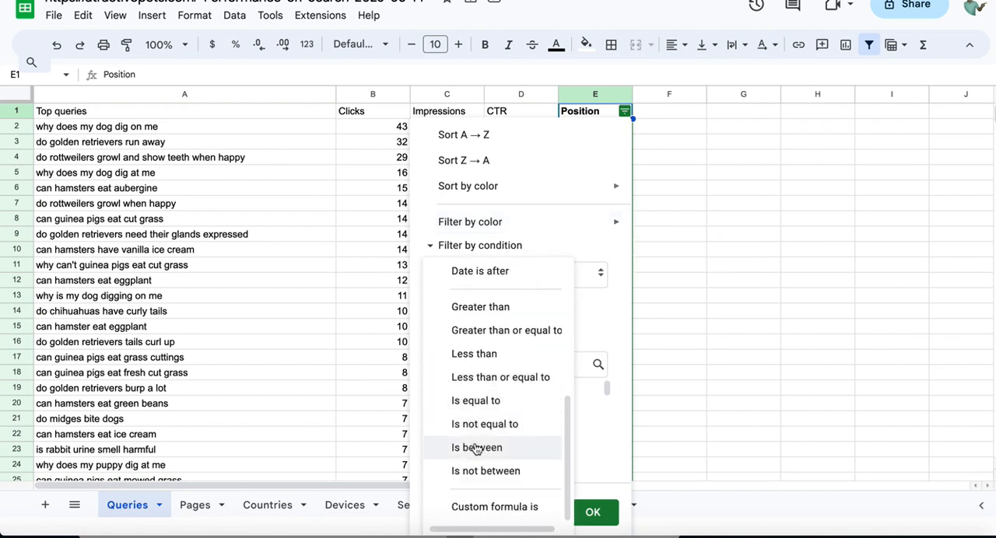
left_click(476, 447)
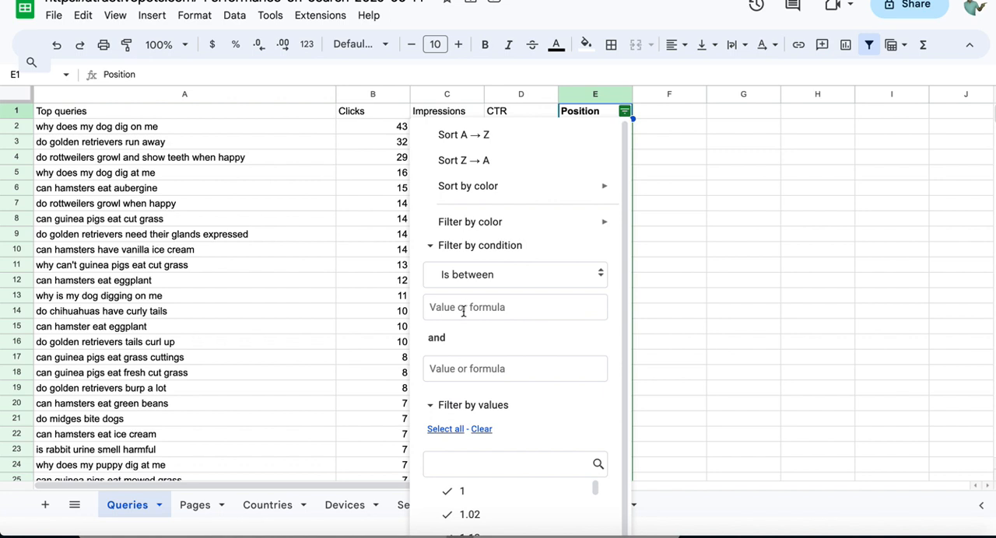
type("11")
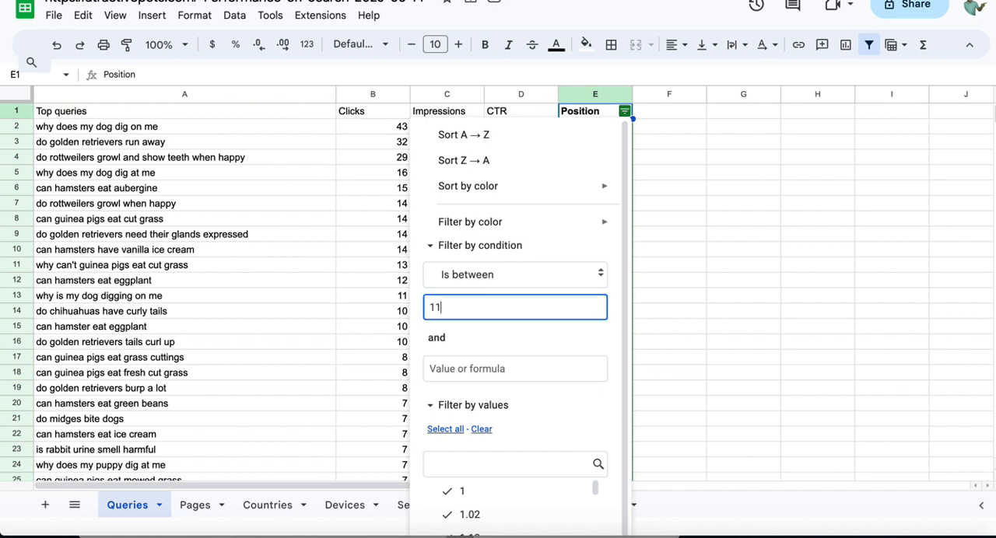
left_click(515, 368)
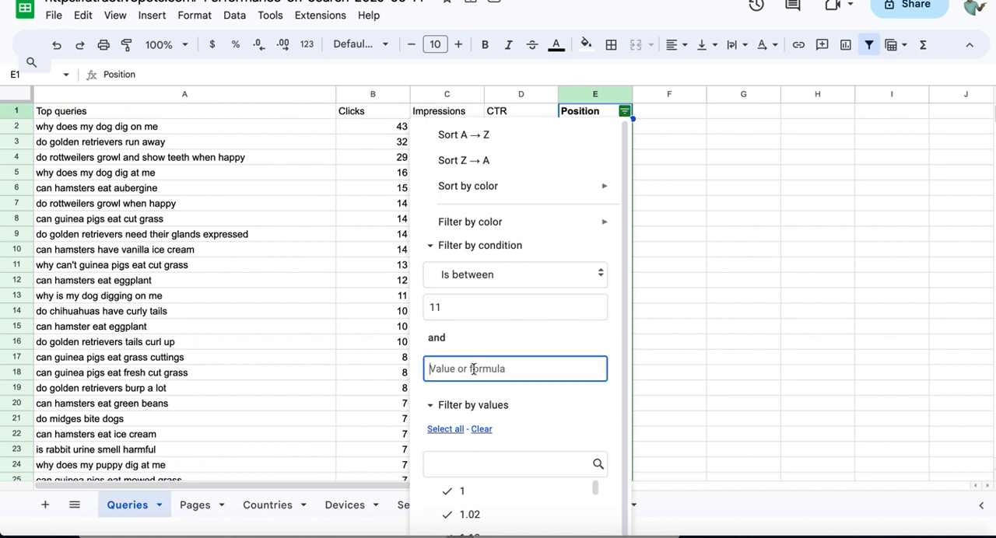
type("20")
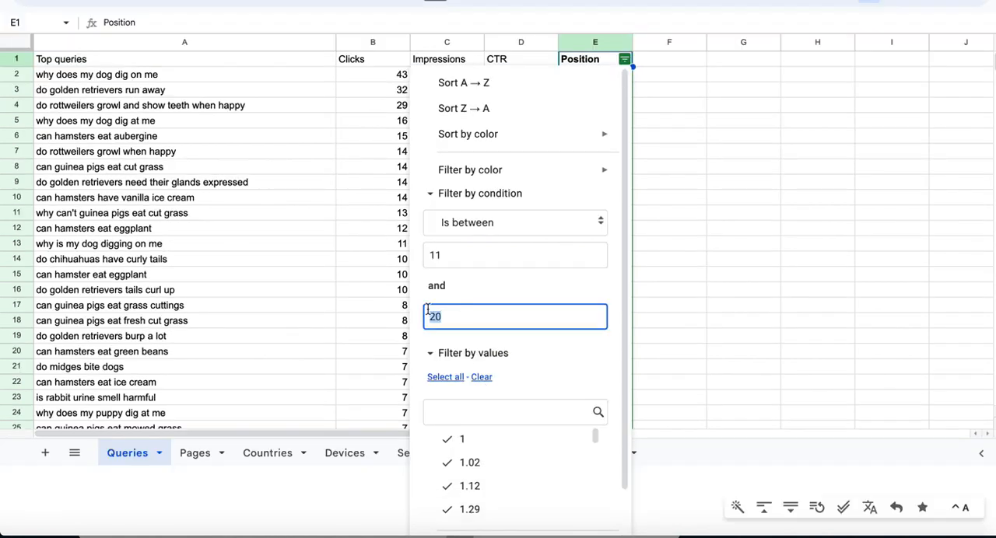
scroll("down", 3)
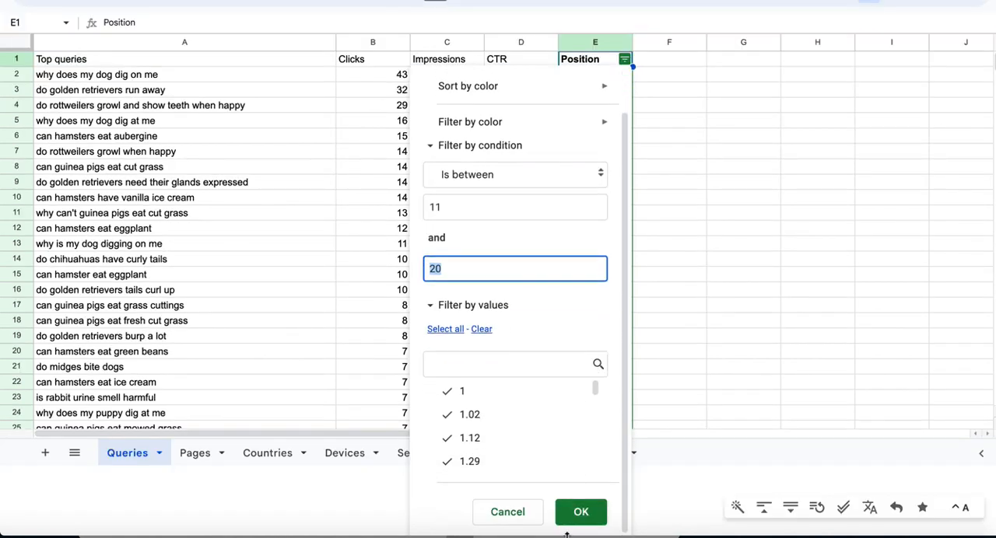
left_click(581, 512)
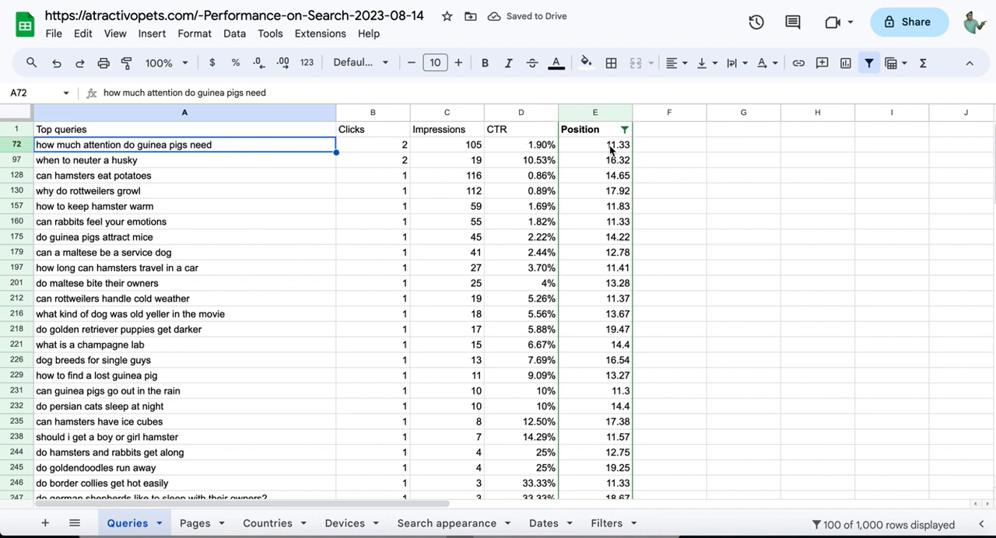
left_click_drag(595, 144, 595, 406)
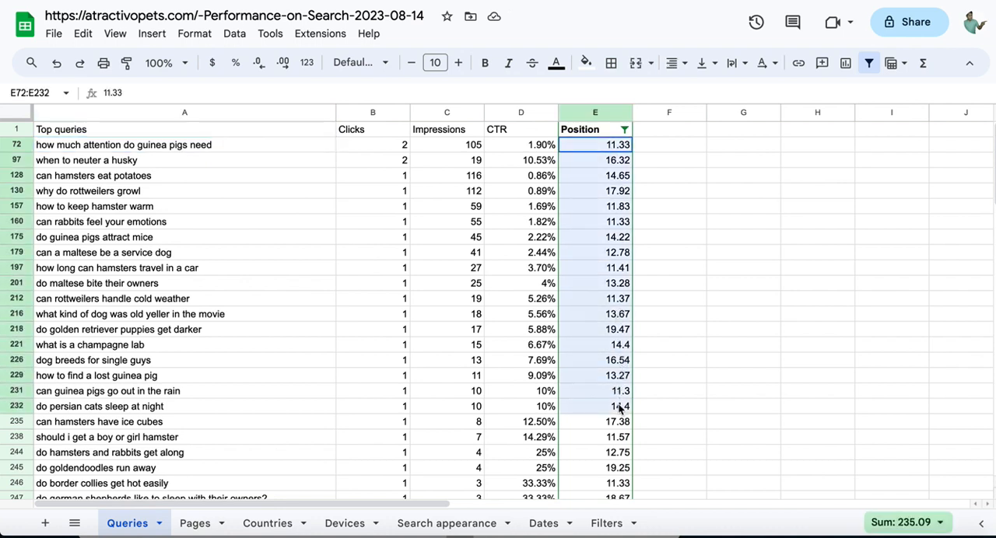
left_click(372, 145)
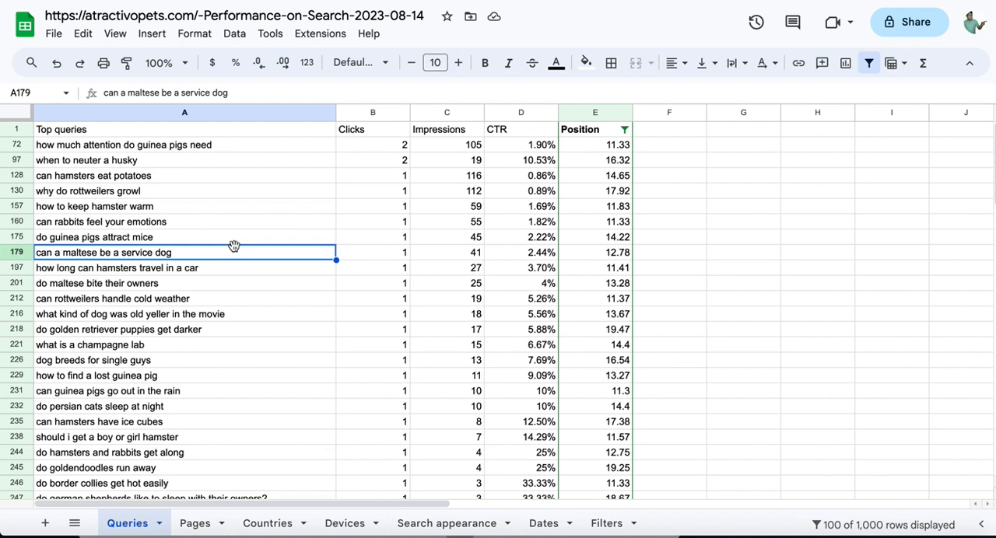
left_click(184, 145)
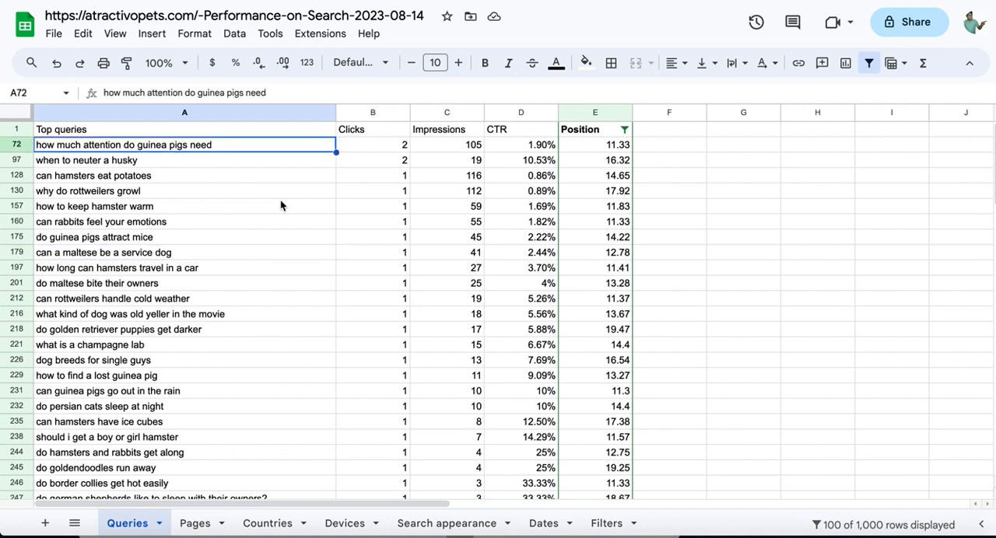
left_click(87, 191)
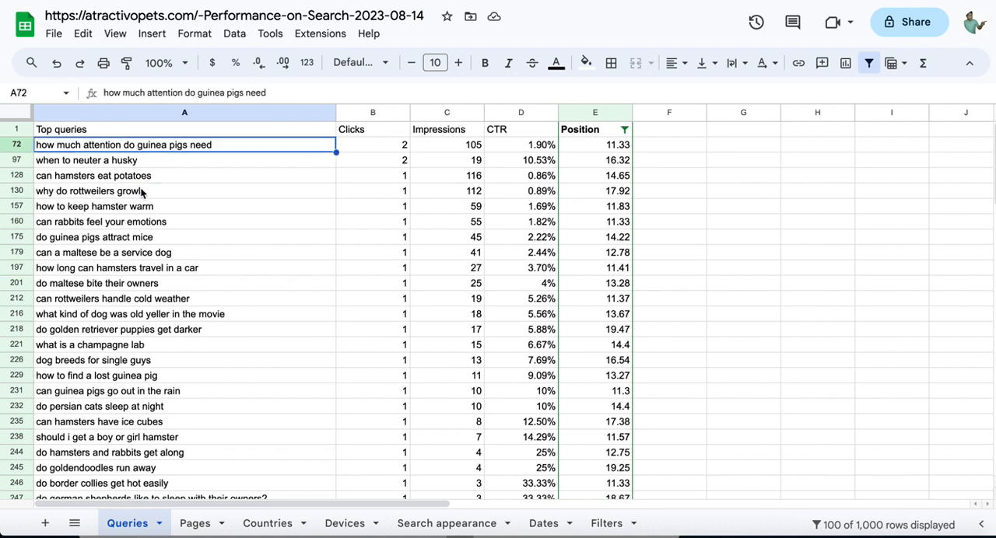
mouse_move(455, 172)
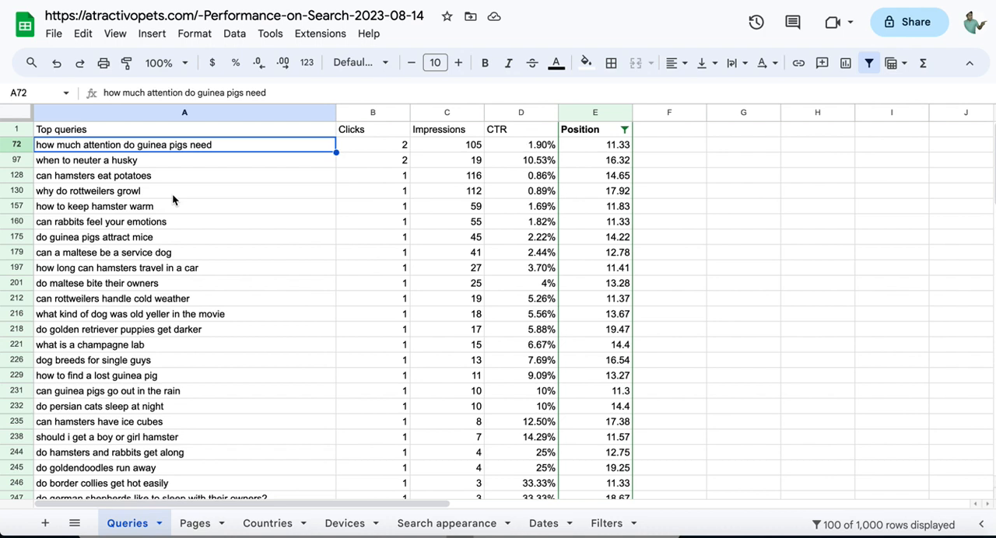
left_click(86, 161)
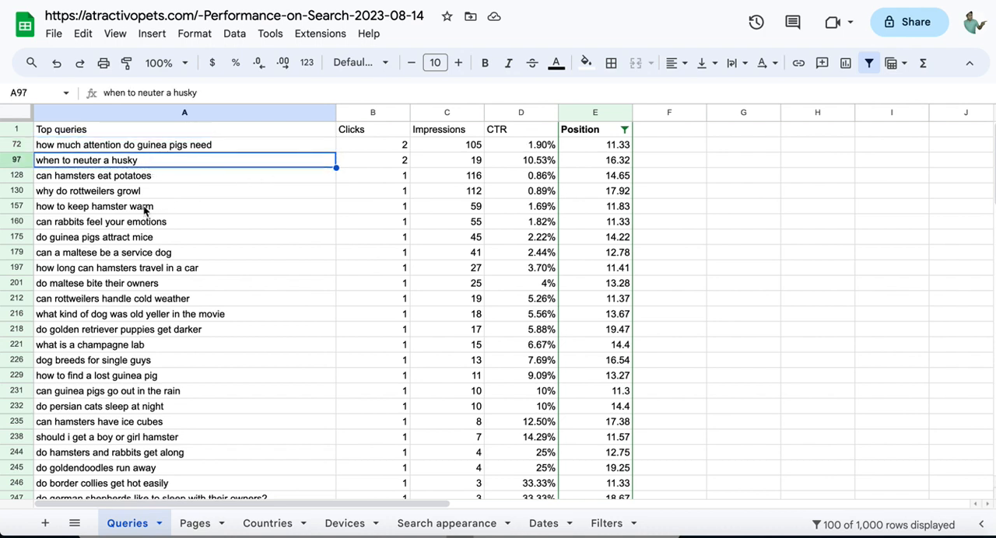
left_click(94, 206)
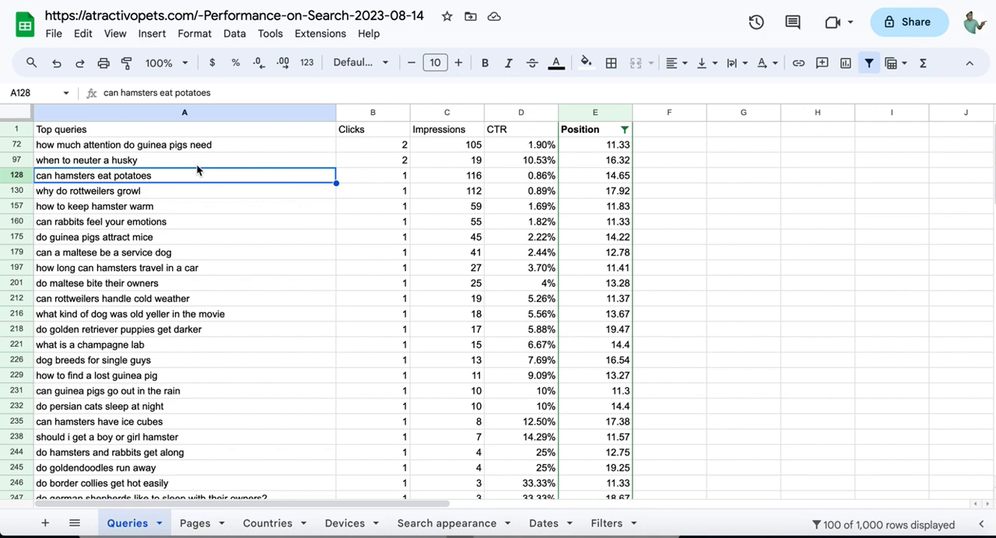
left_click(99, 222)
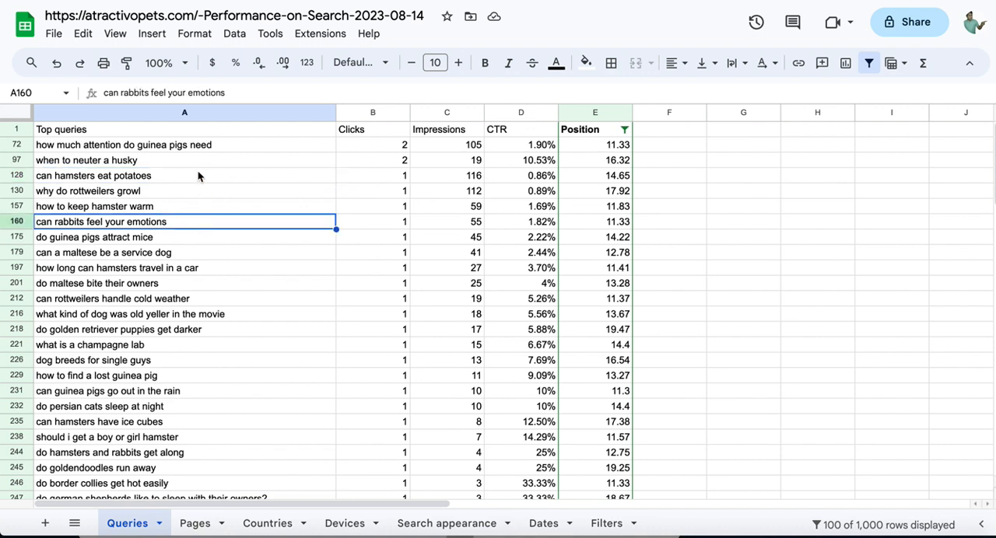
left_click(93, 207)
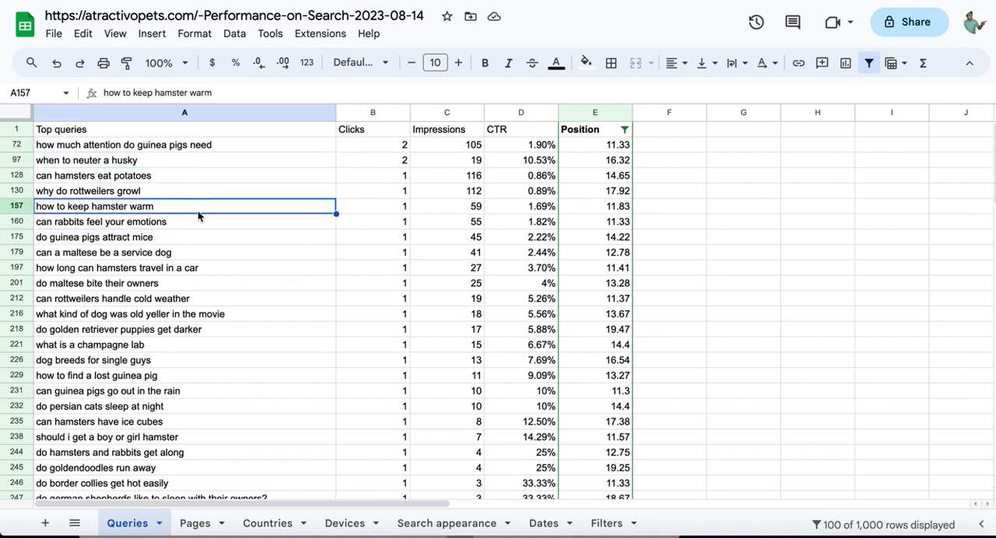
left_click(116, 268)
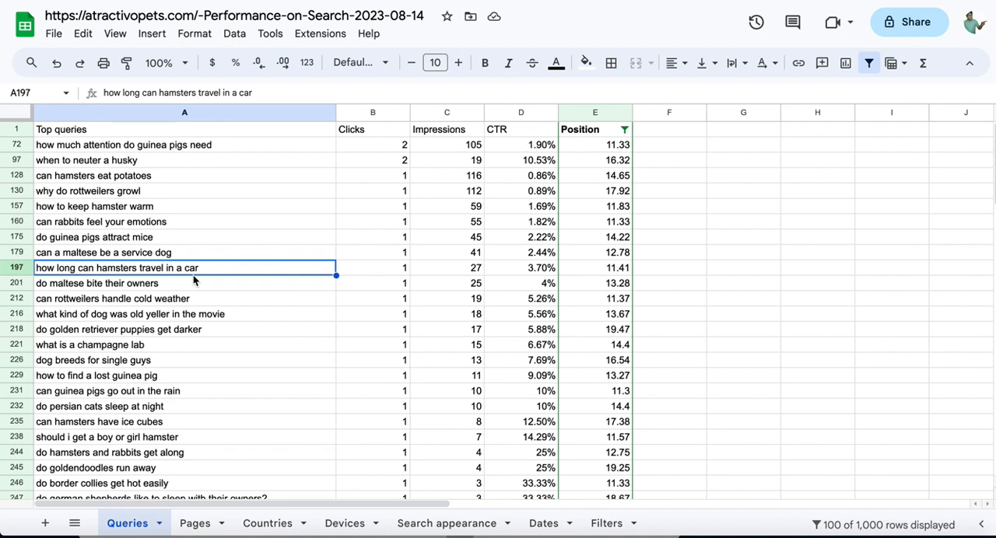
left_click(93, 237)
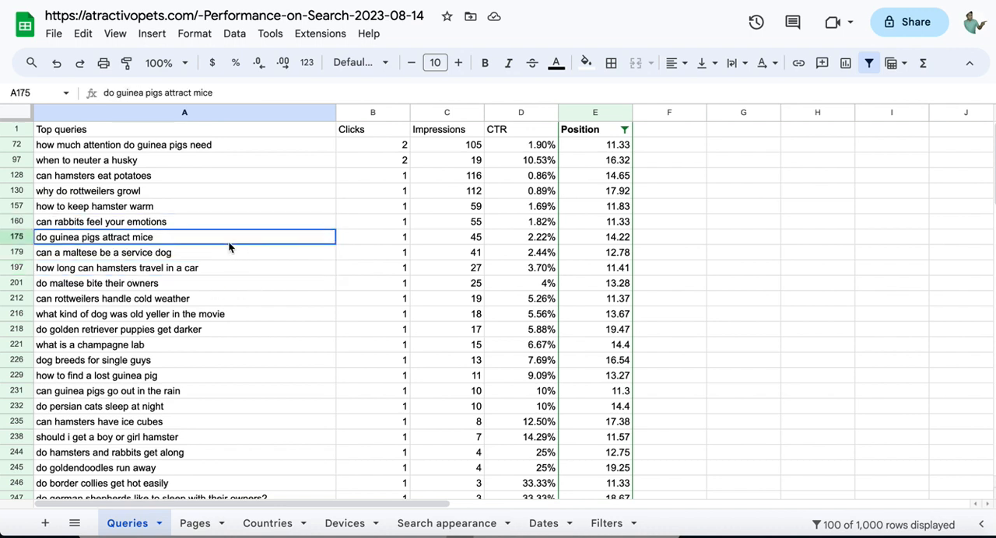
left_click(88, 190)
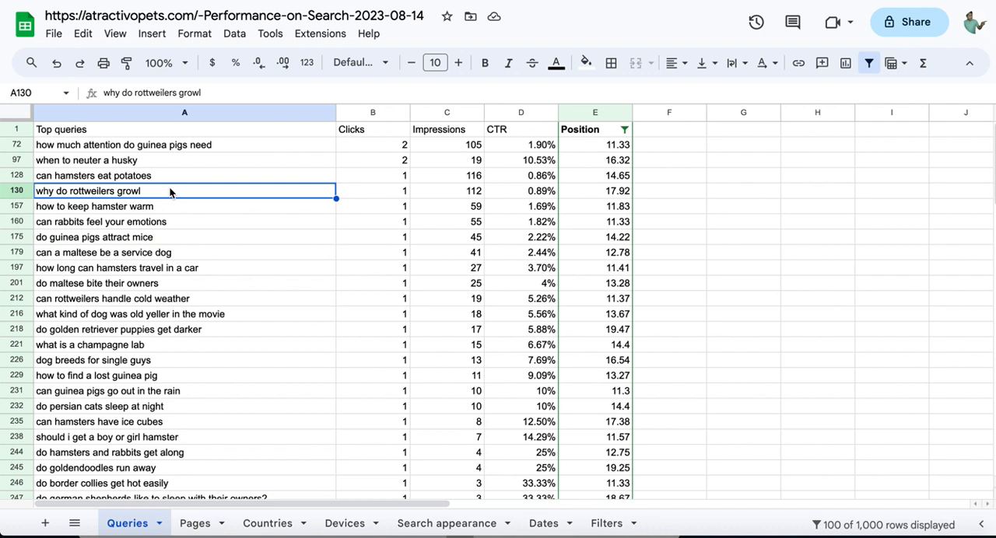